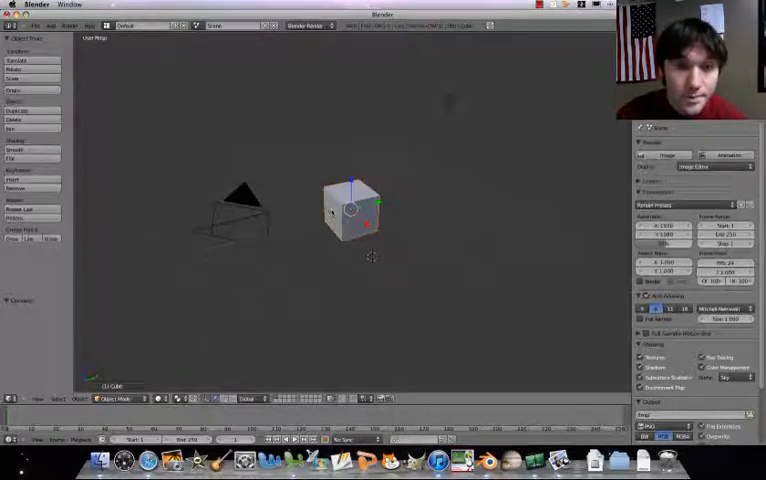
- Select the default cube and delete it, keeping the camera
right_click(350, 205)
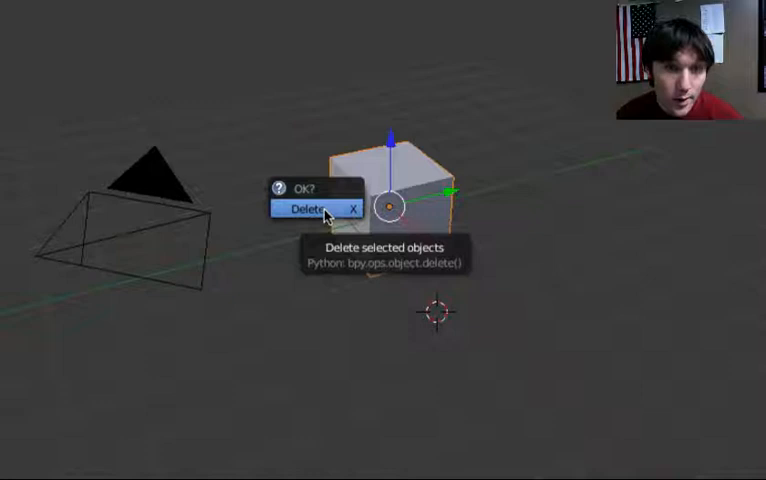
click(305, 209)
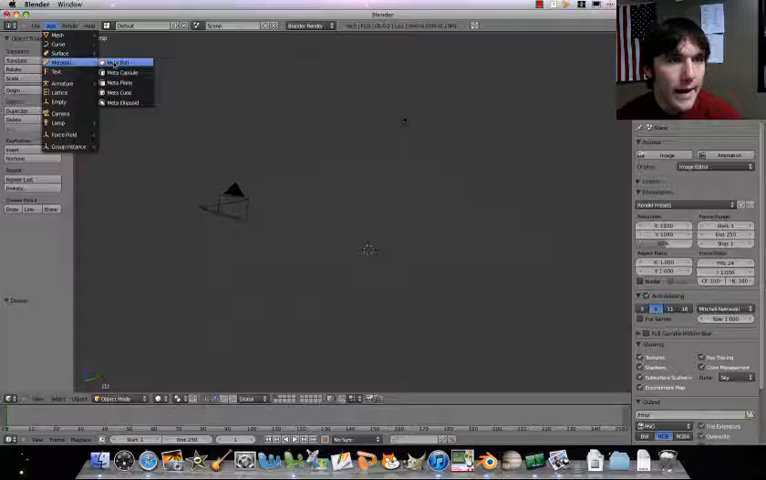
- Add a Meta Ball sphere where the cube used to be
click(117, 62)
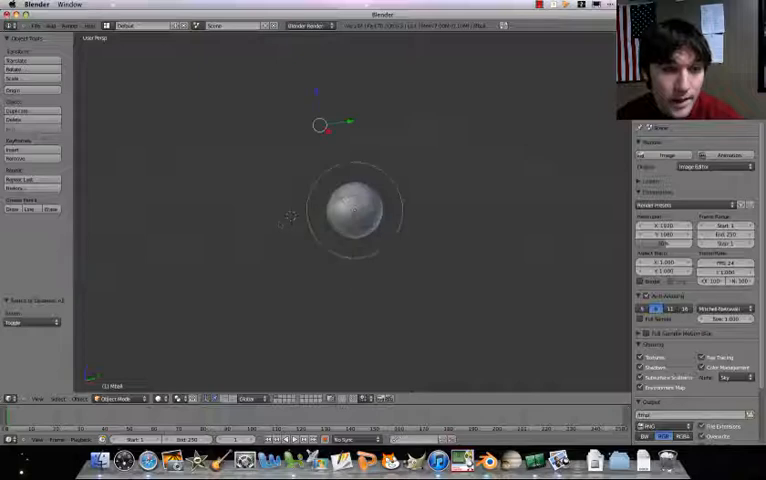
- Deselect all, then add a second Meta Ball blending into the first as a capsule
click(56, 400)
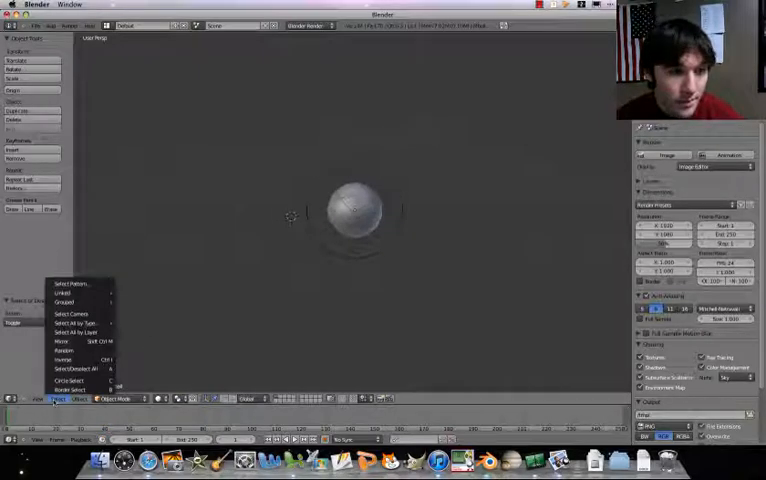
mouse_move(75, 365)
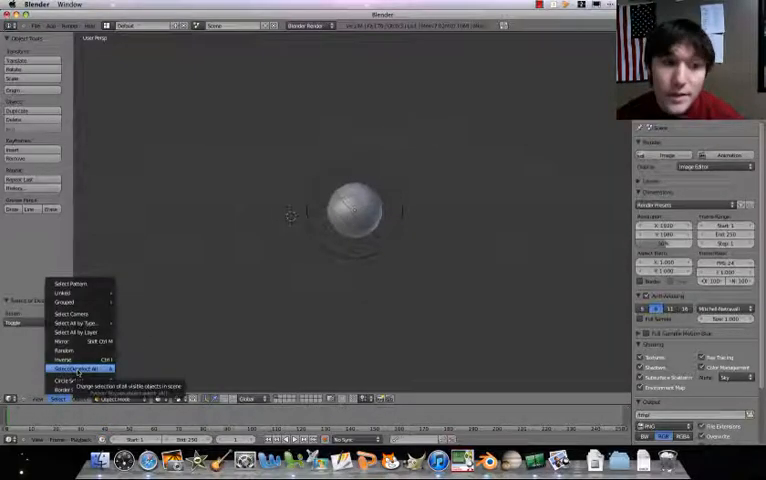
click(80, 363)
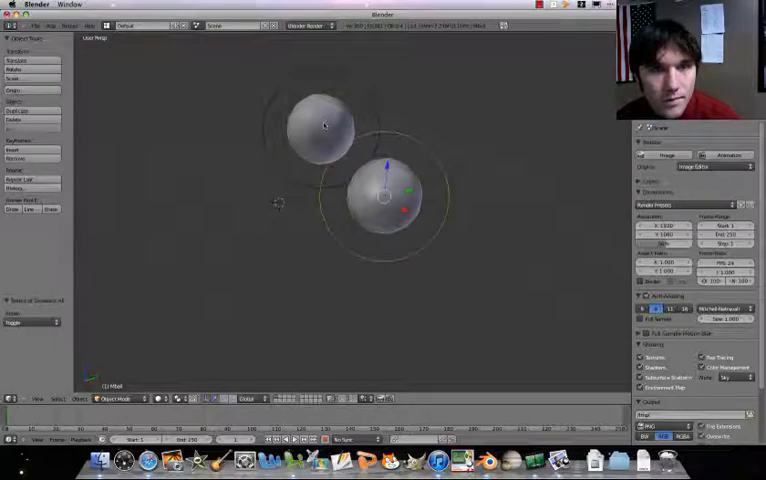
click(318, 120)
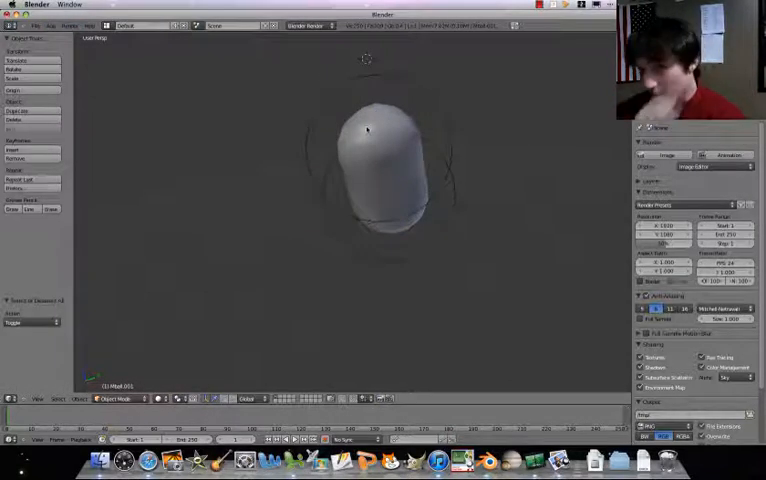
- Add a third Meta Ball for the head atop the capsule body
click(53, 26)
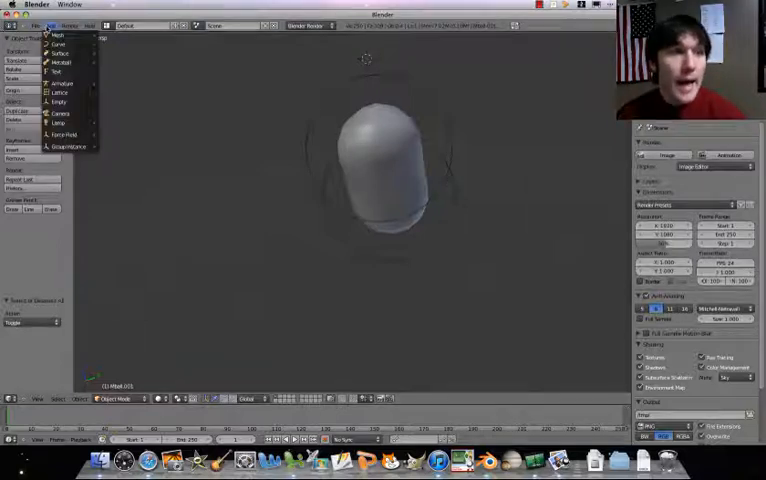
mouse_move(63, 61)
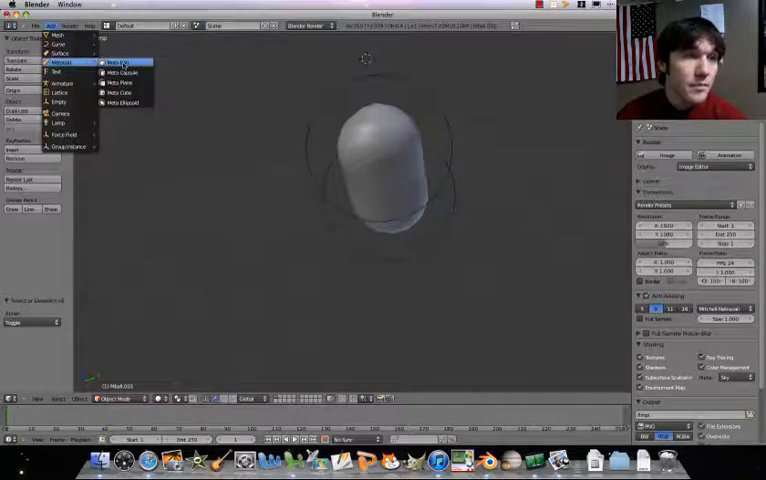
click(112, 61)
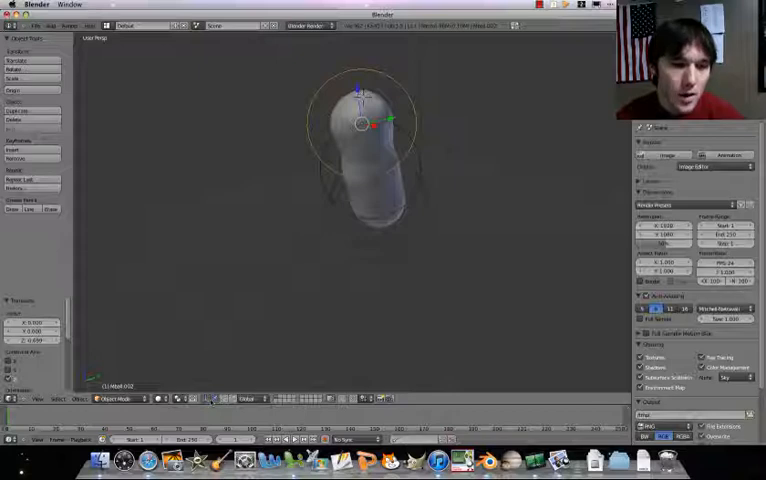
mouse_move(207, 400)
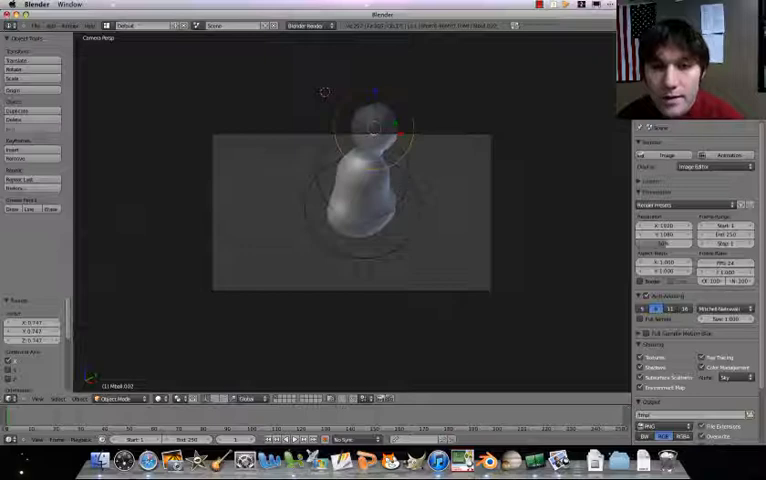
mouse_move(407, 298)
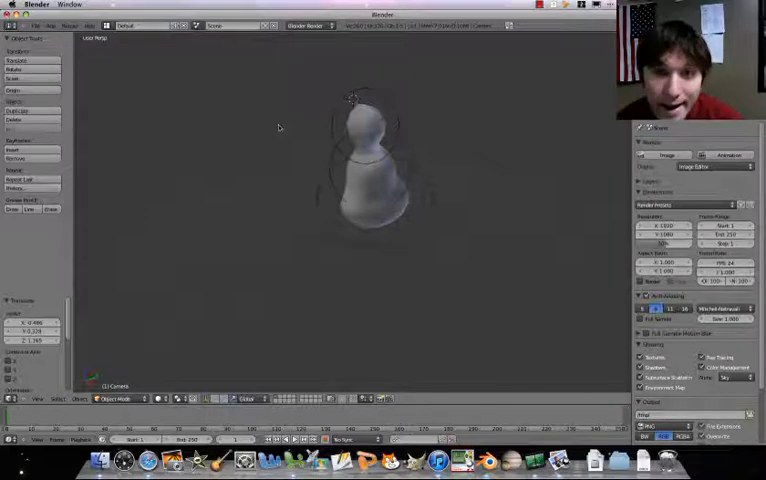
mouse_move(387, 184)
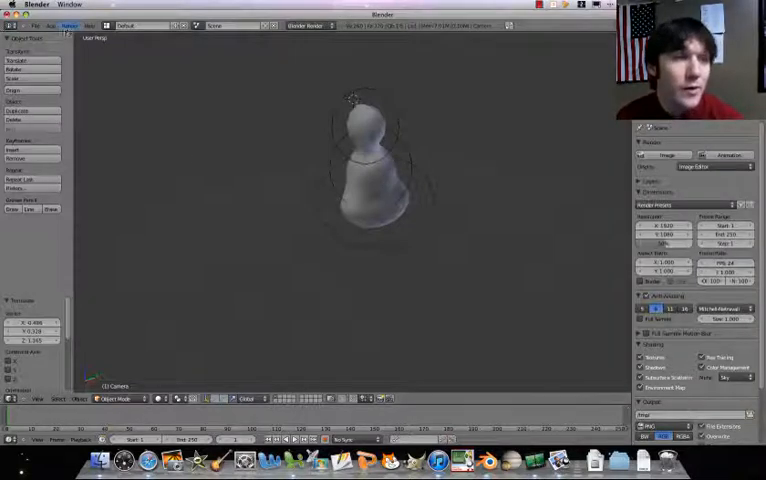
- Render the camera view with Render Image and open the render window's Image menu
click(68, 25)
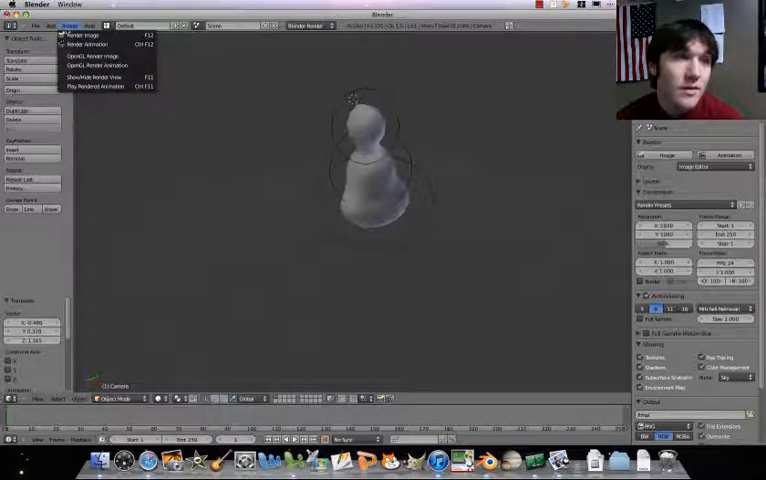
click(75, 35)
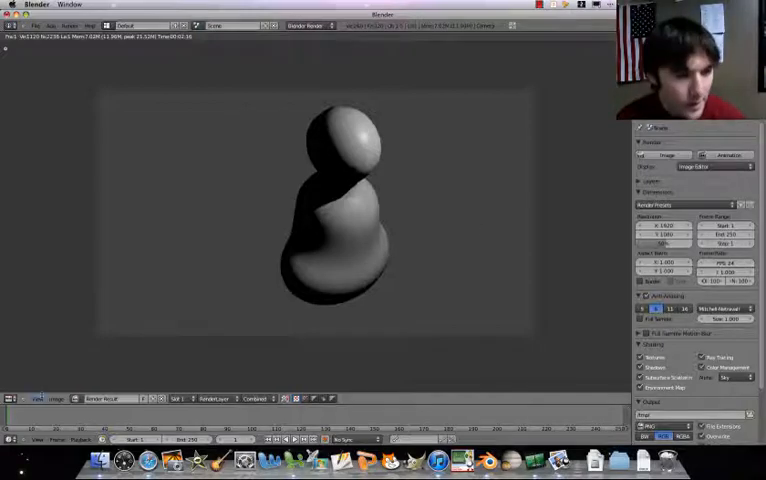
click(54, 393)
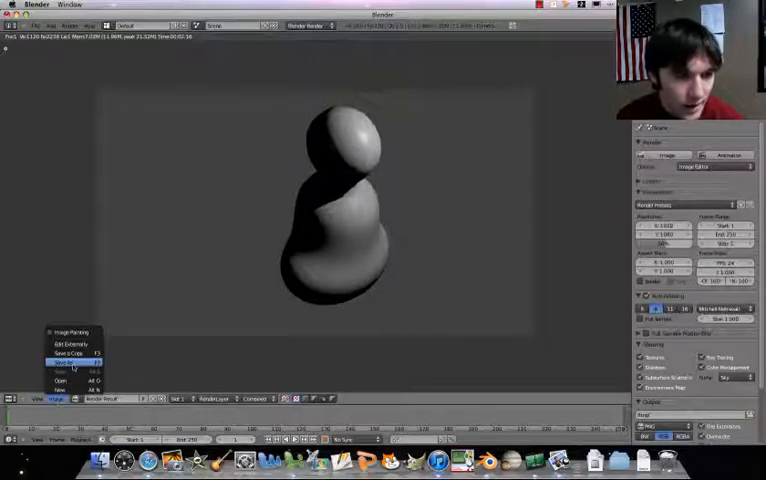
- Choose Image > Save As and browse to the Pictures folder
click(72, 366)
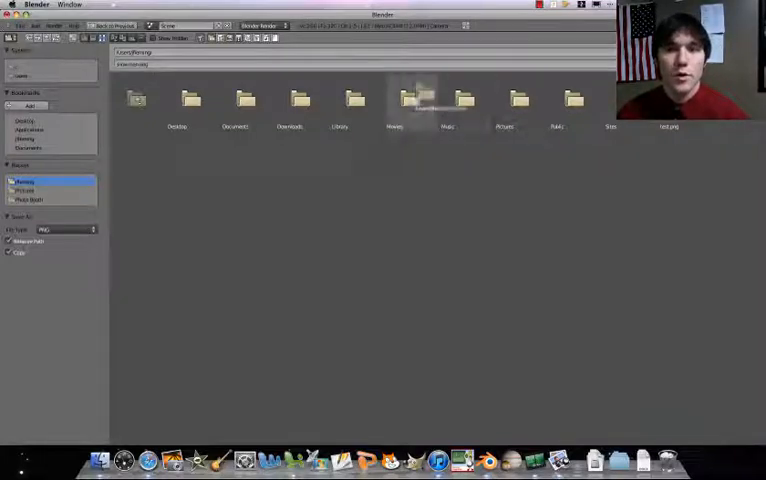
click(24, 189)
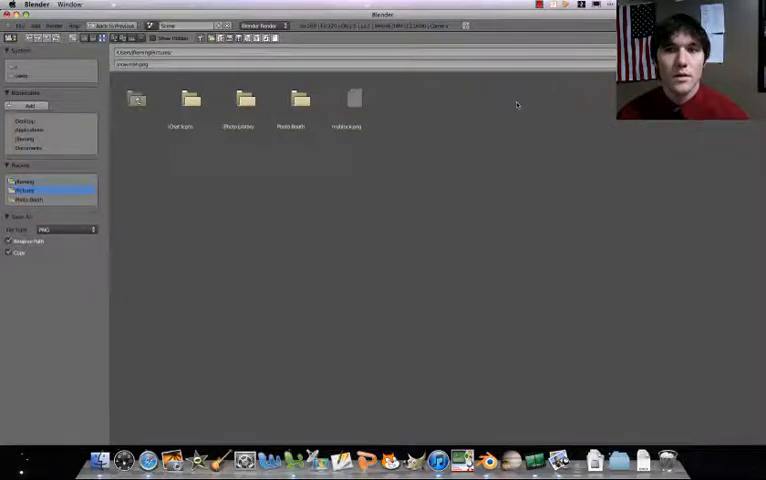